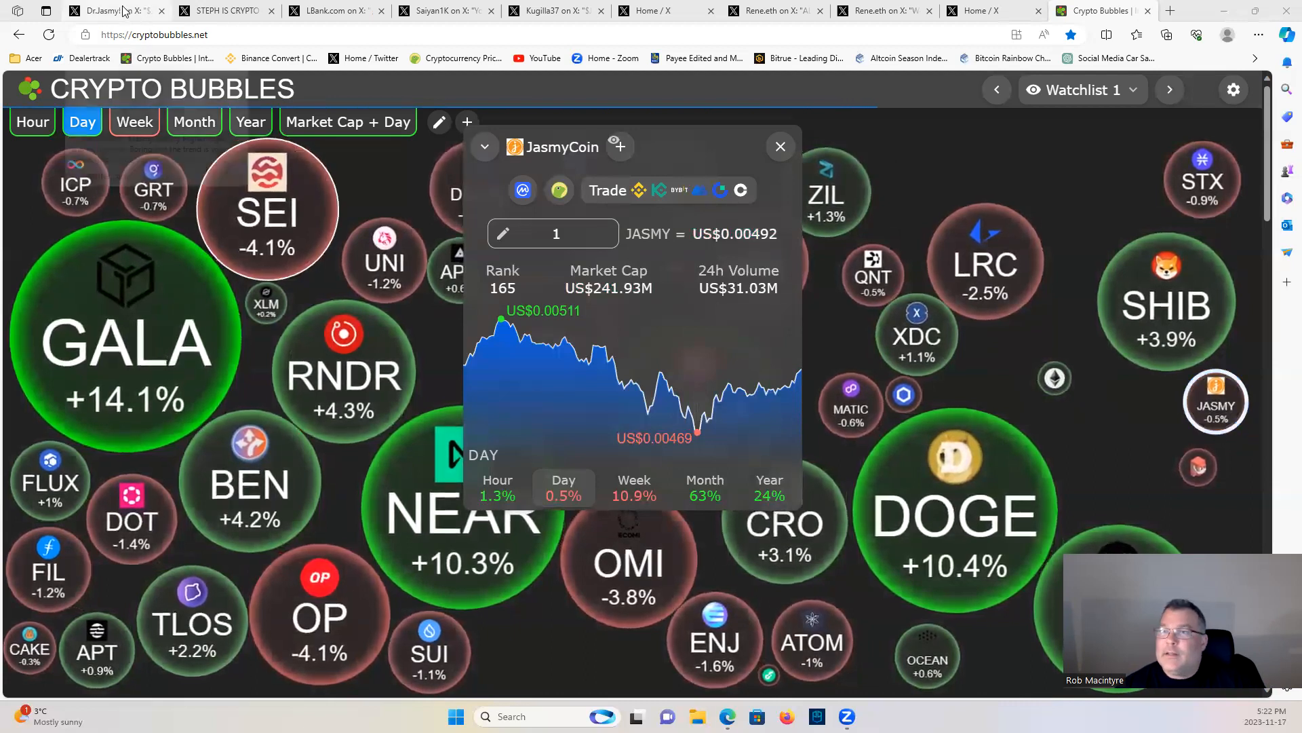
# - Switch from the Crypto Bubbles JasmyCoin card to Dr.Jasmy's higher-highs chart post
pyautogui.click(117, 10)
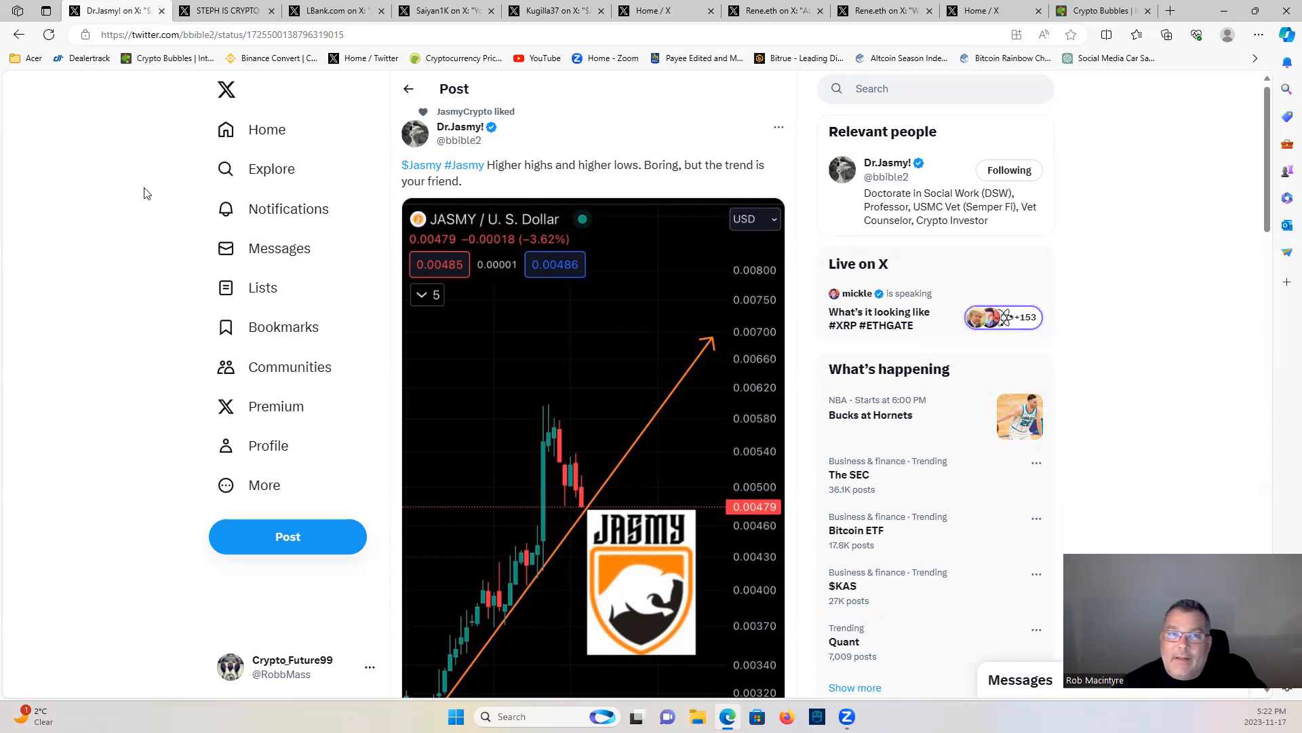
# - Review STEPH IS CRYPTO's JASMY 4h breakout chart, then move to LBank's RATS listing post
pyautogui.click(224, 10)
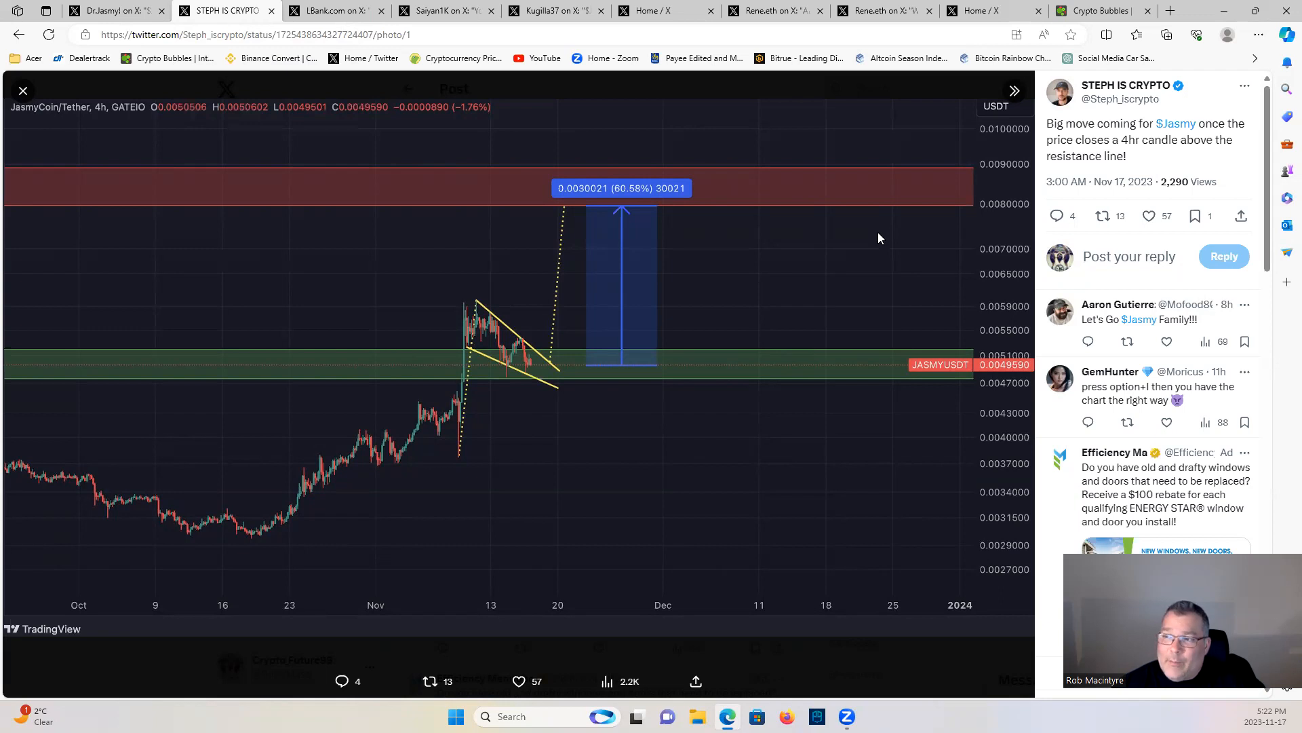
pyautogui.moveTo(612, 361)
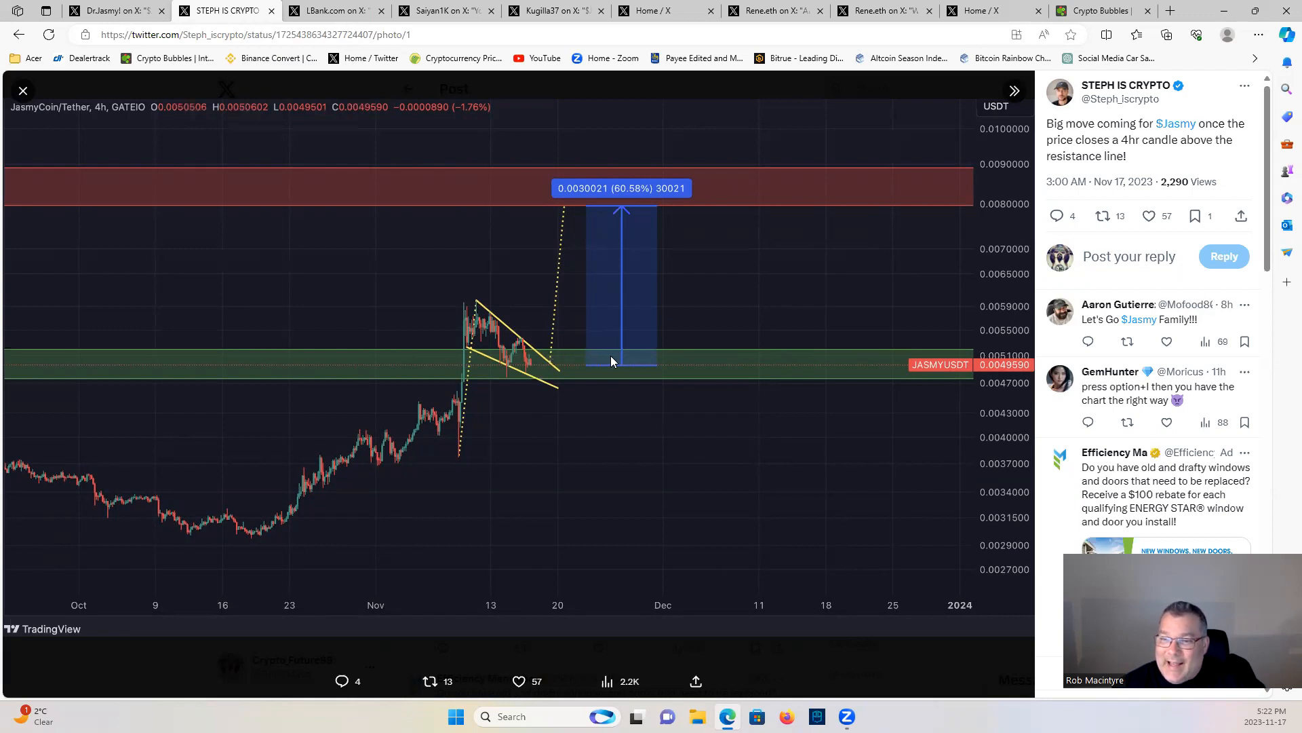
pyautogui.moveTo(605, 383)
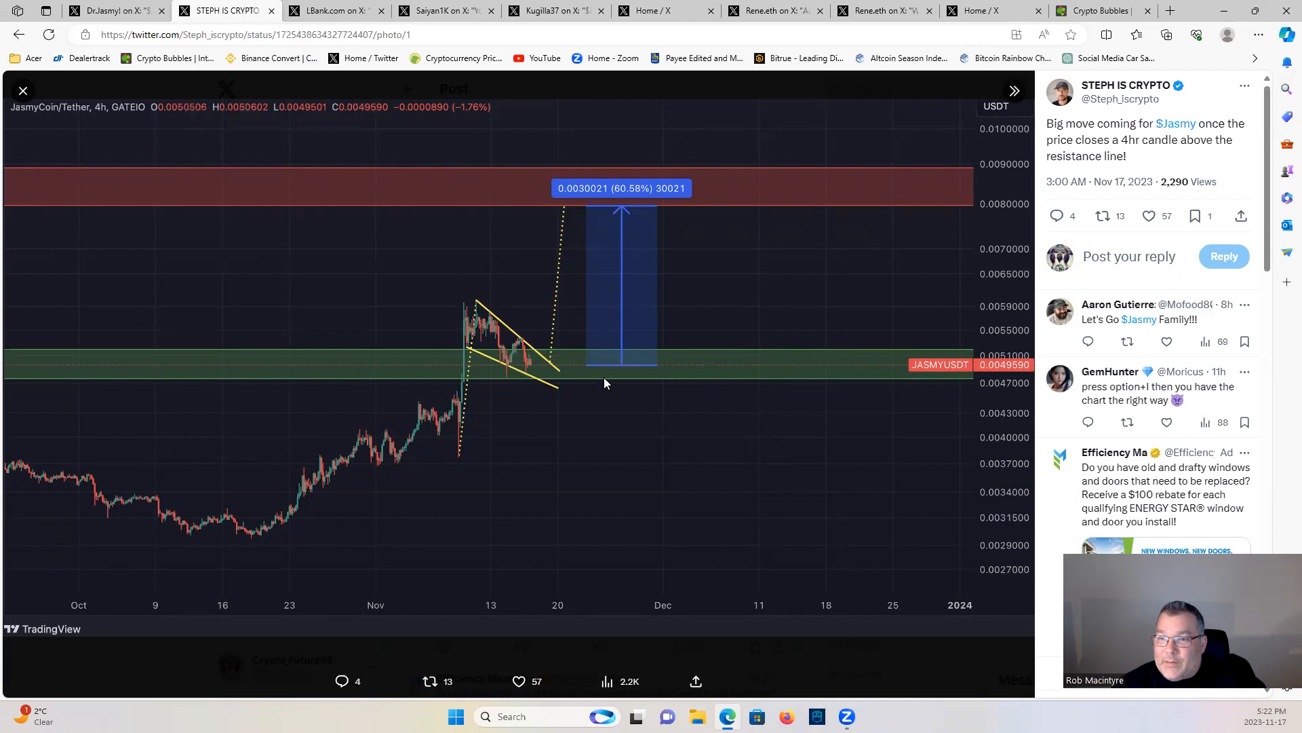
pyautogui.moveTo(735, 206)
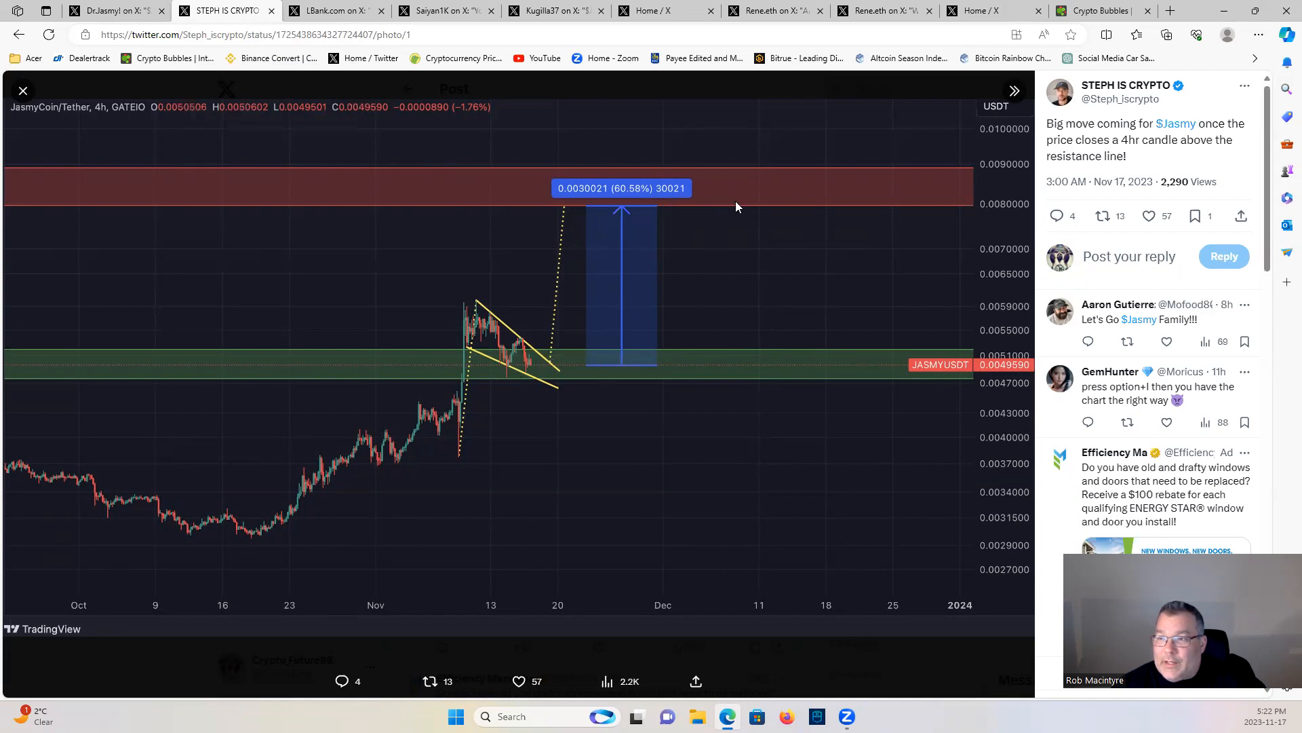
pyautogui.moveTo(751, 186)
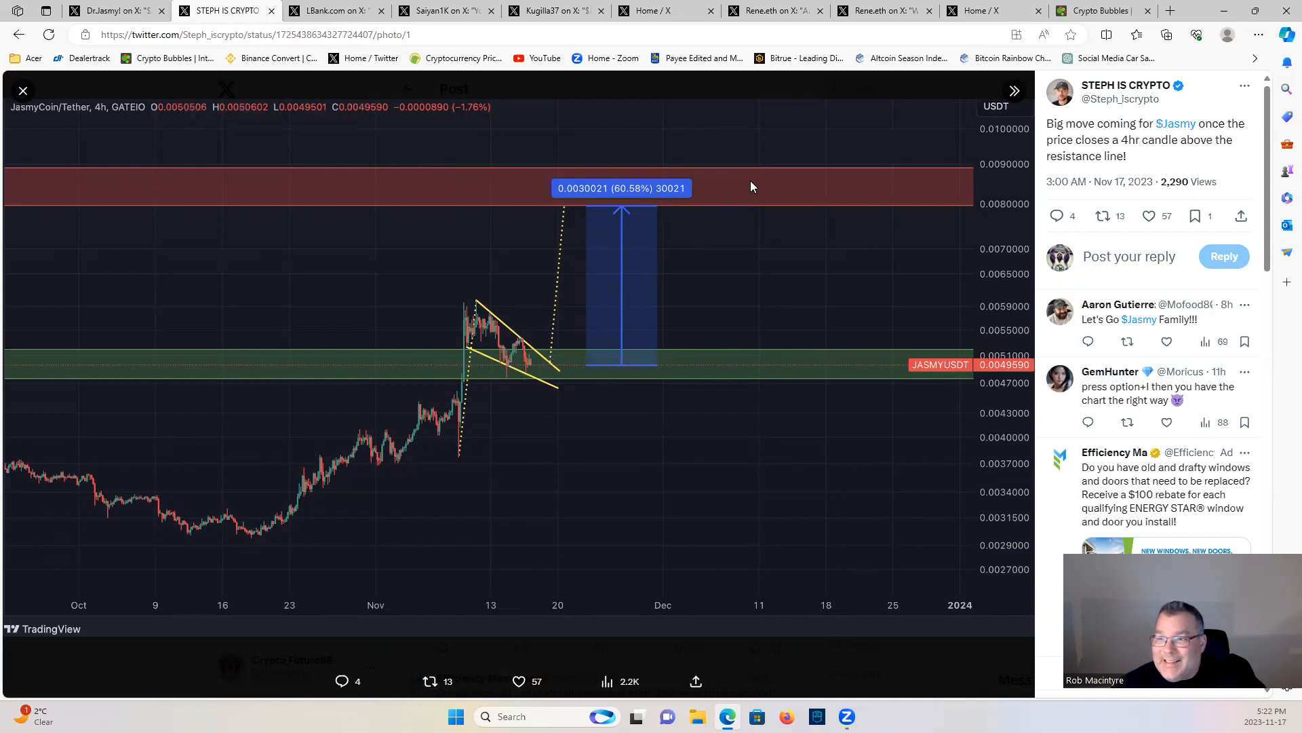
pyautogui.moveTo(776, 200)
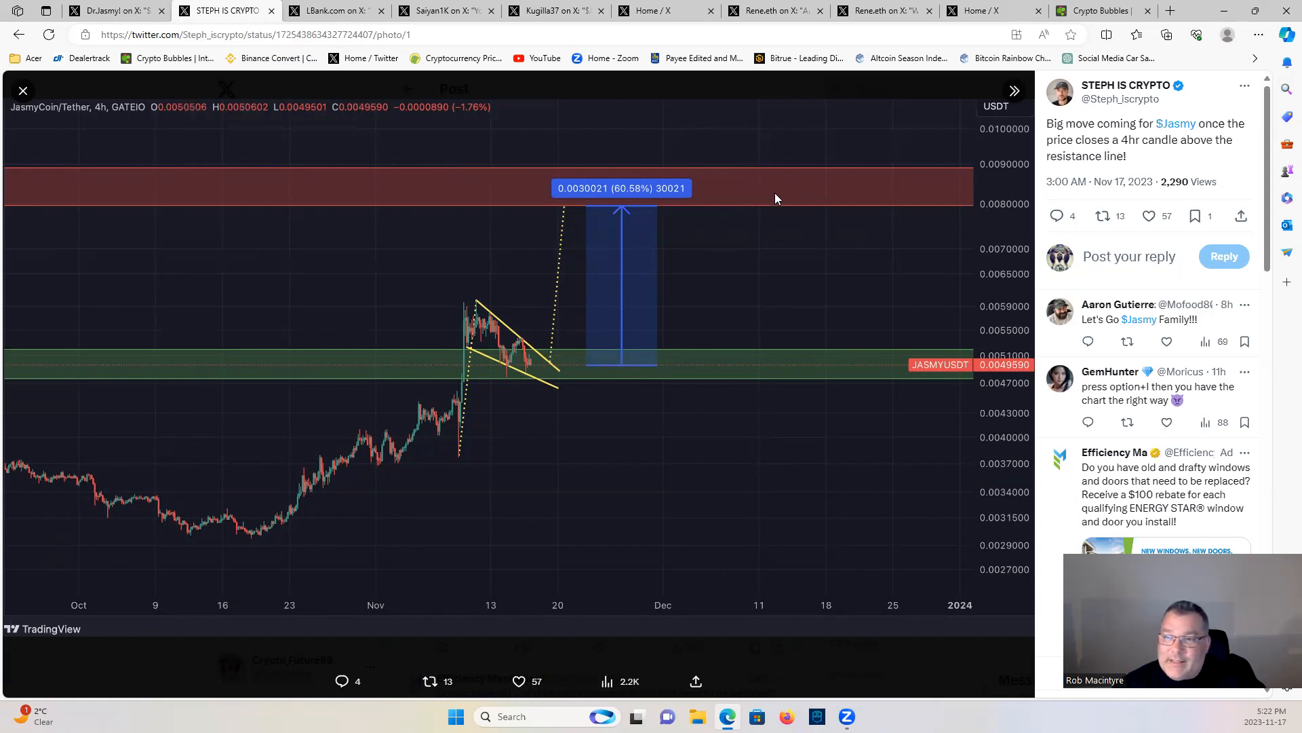
pyautogui.moveTo(863, 194)
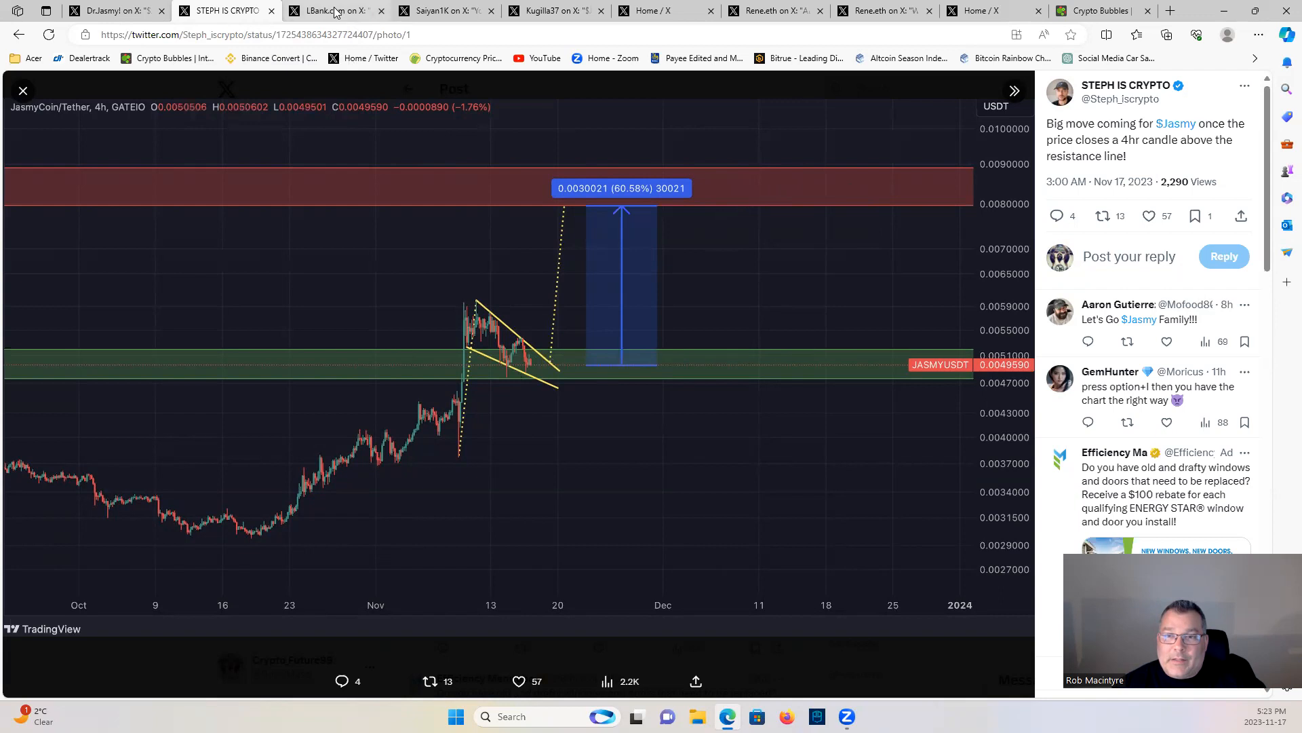
pyautogui.click(332, 9)
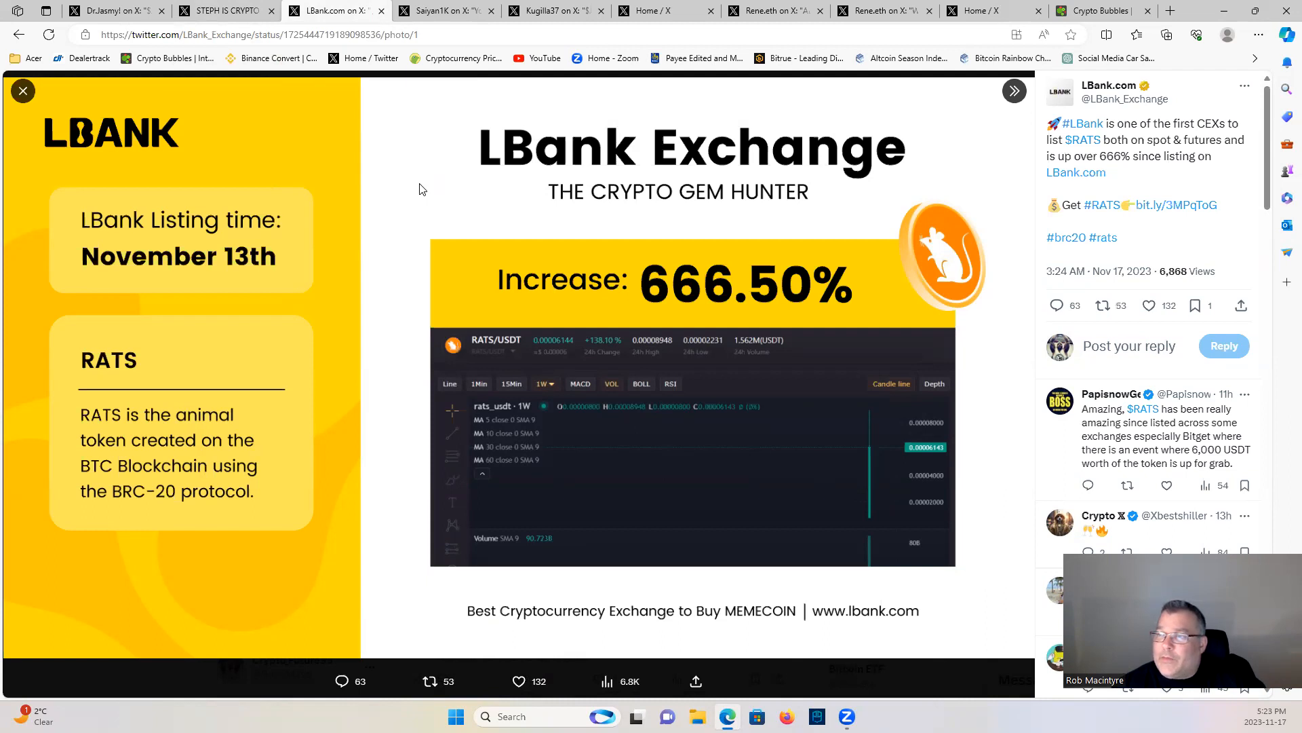
pyautogui.moveTo(424, 194)
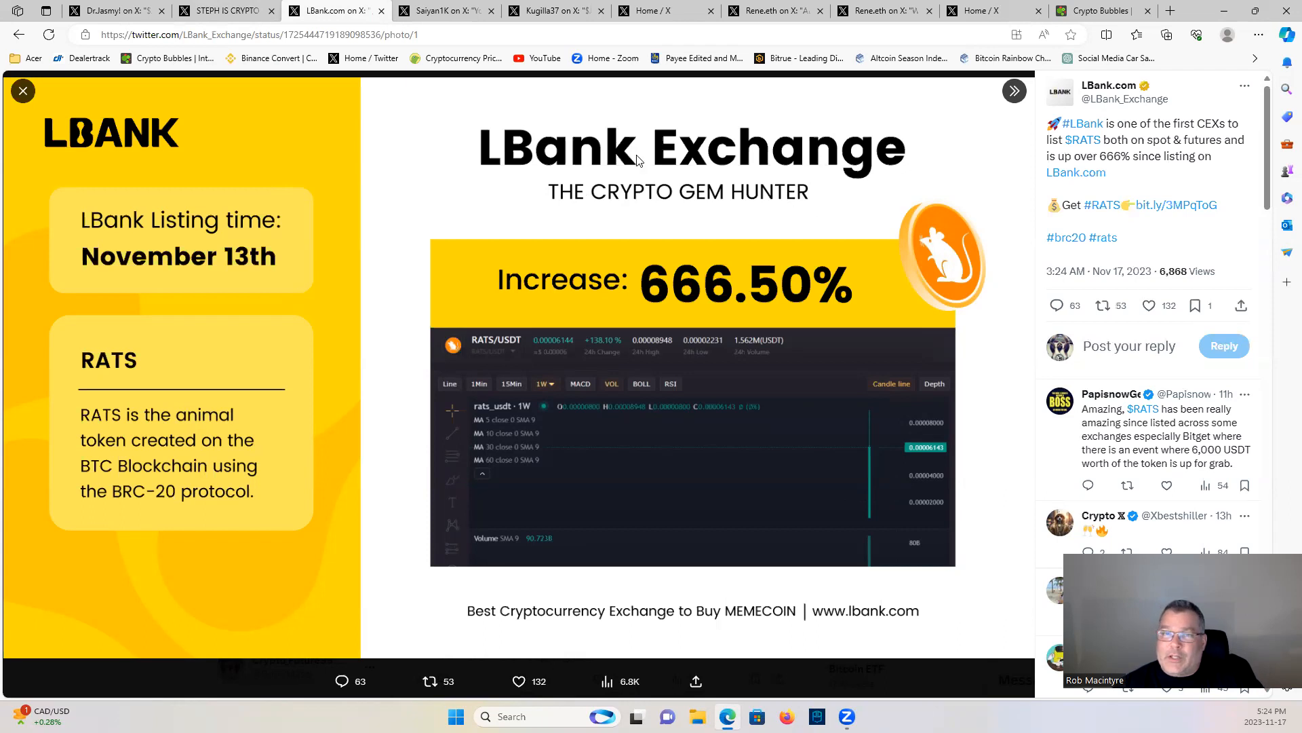
# - Move from LBank's RATS 666.50% post to Kugilla37's JASMY/USDT Fibonacci retrace chart
pyautogui.click(446, 10)
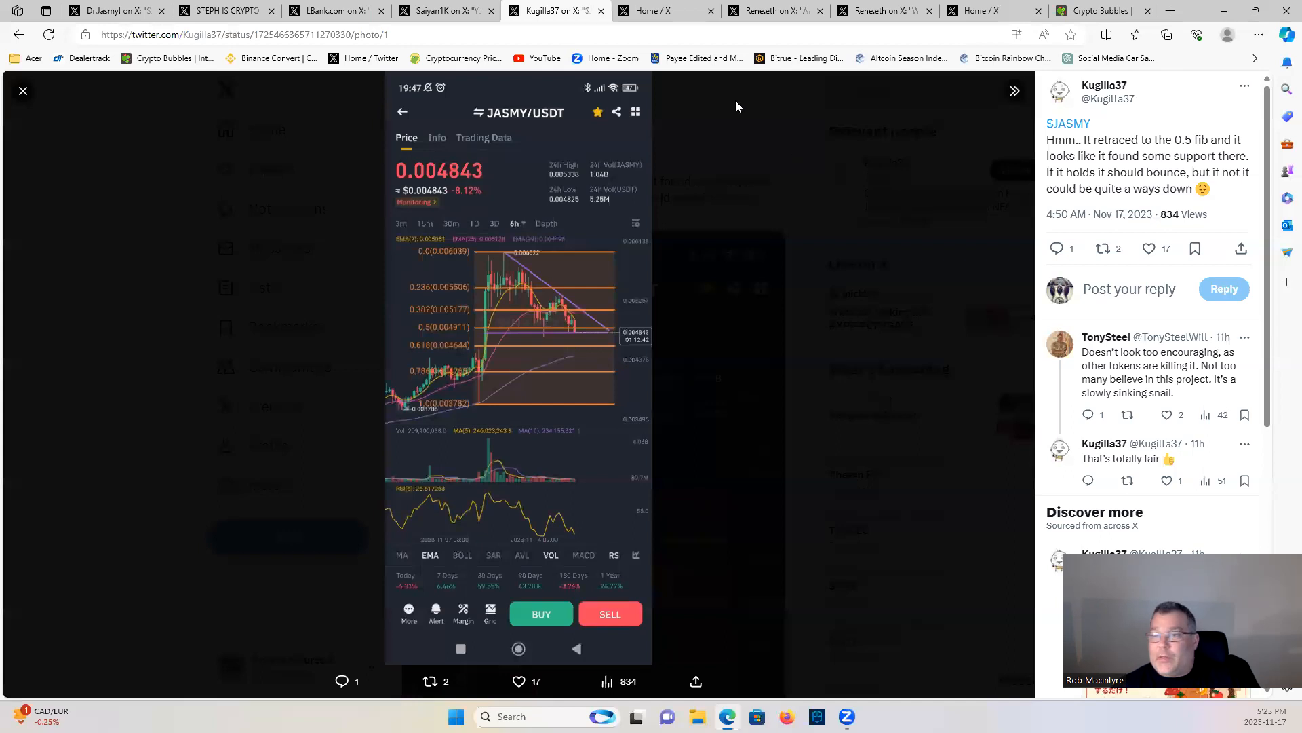
pyautogui.moveTo(778, 194)
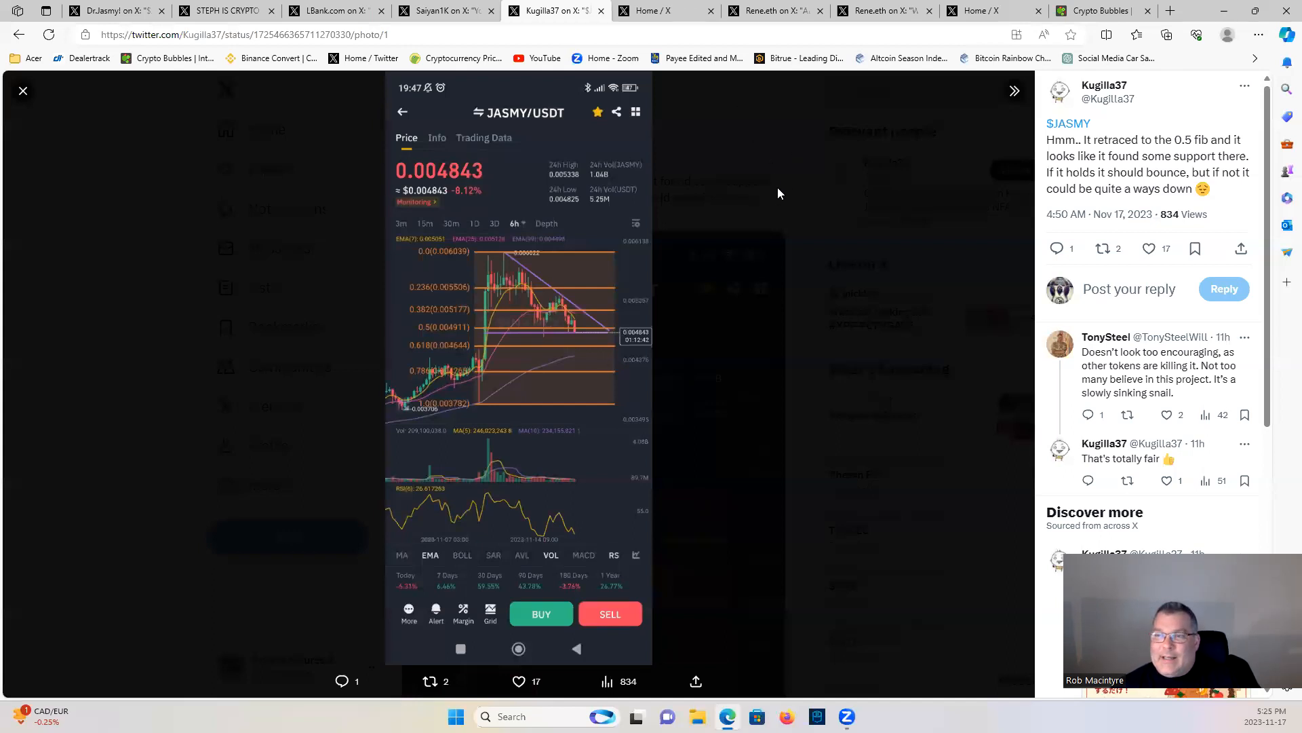
pyautogui.moveTo(642, 89)
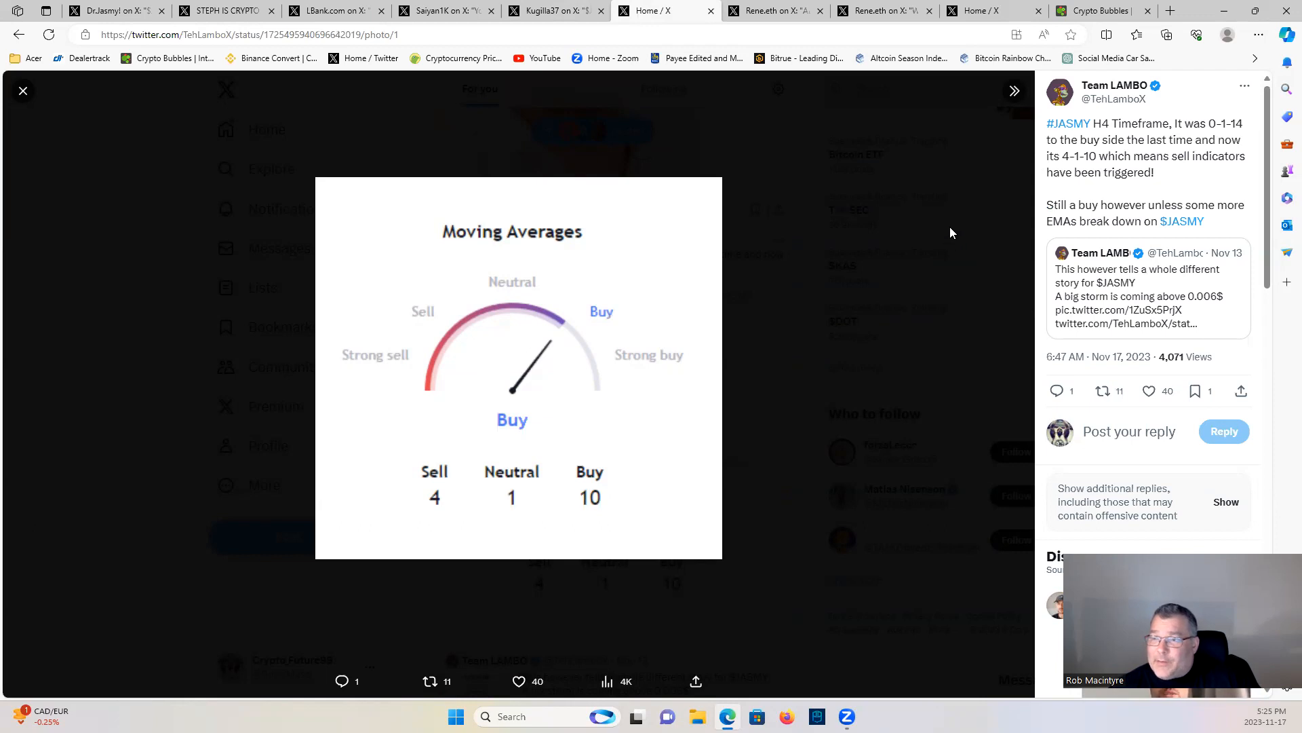
pyautogui.moveTo(959, 232)
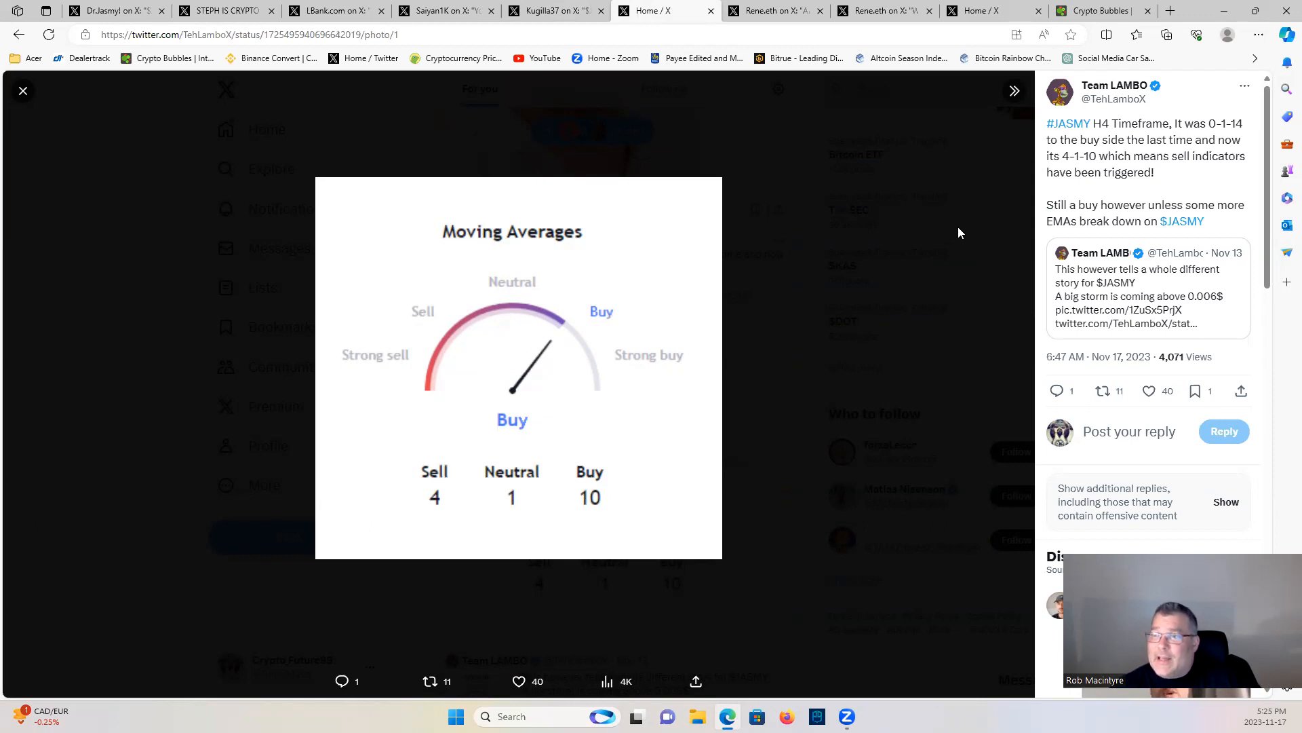
pyautogui.moveTo(966, 231)
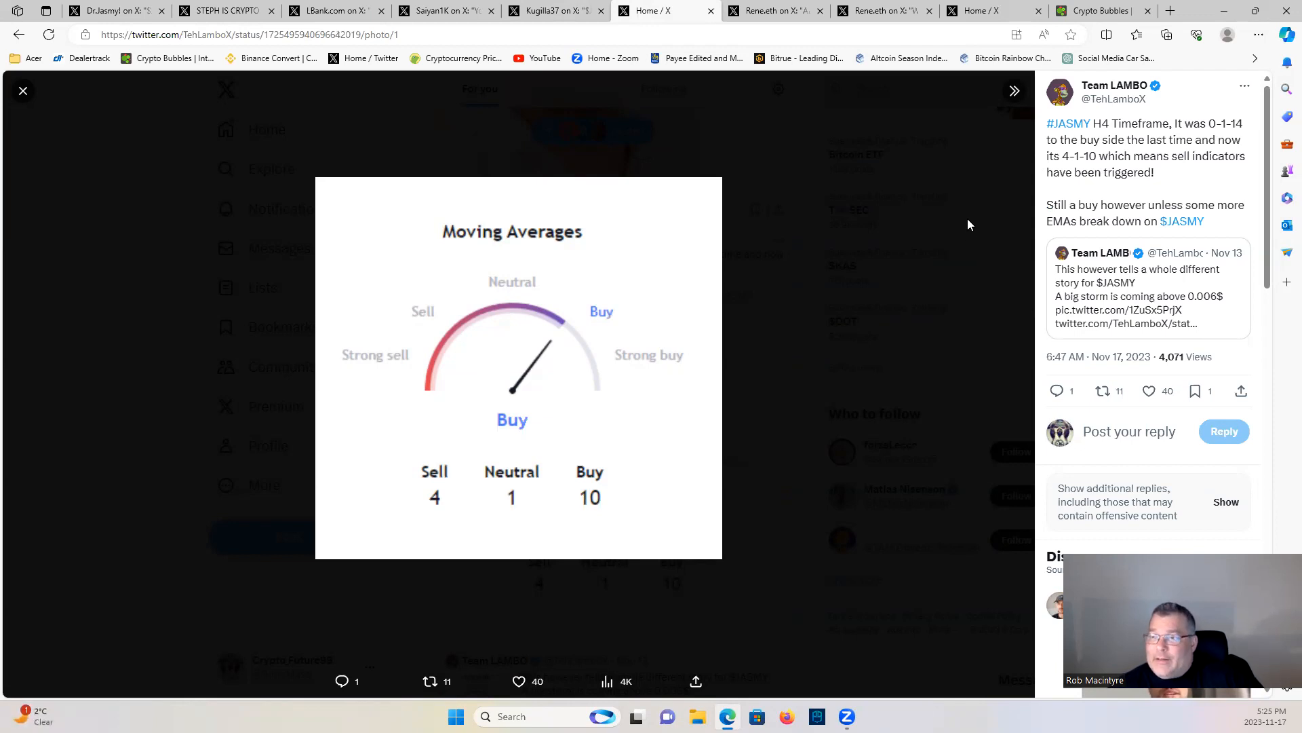
pyautogui.moveTo(977, 231)
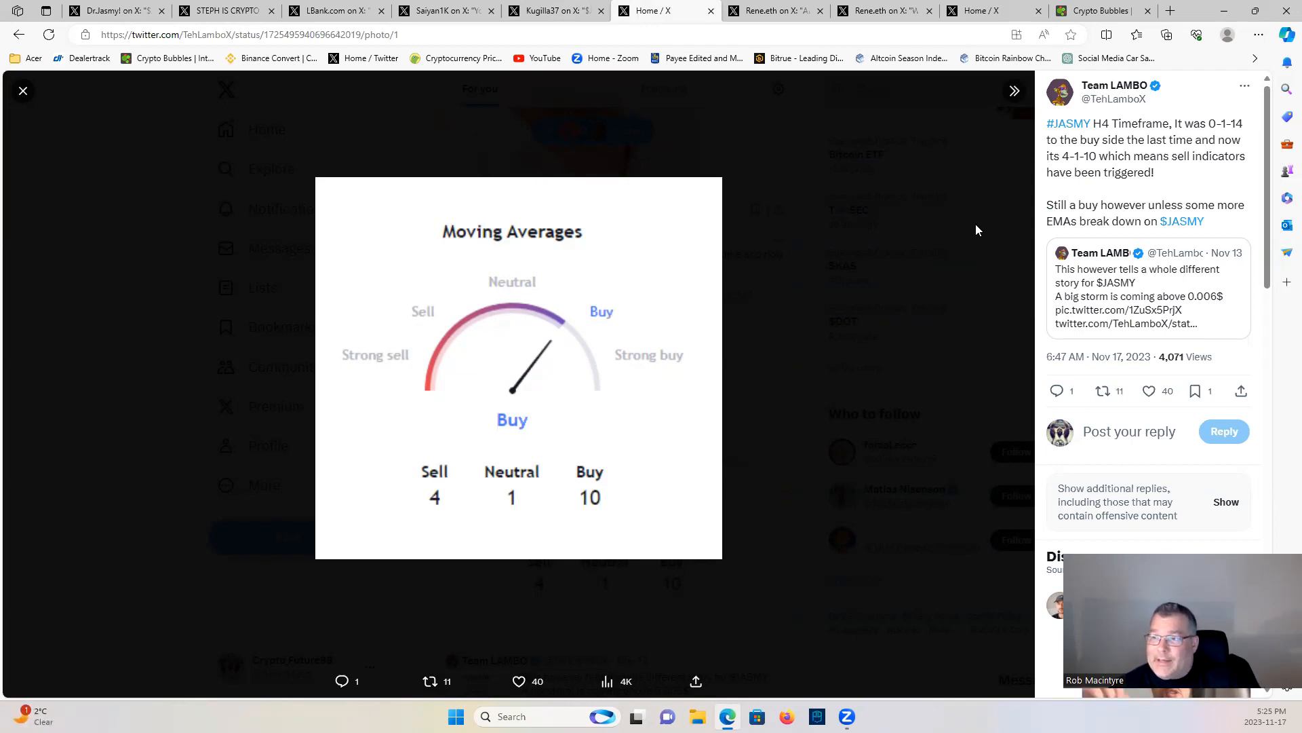
pyautogui.moveTo(960, 340)
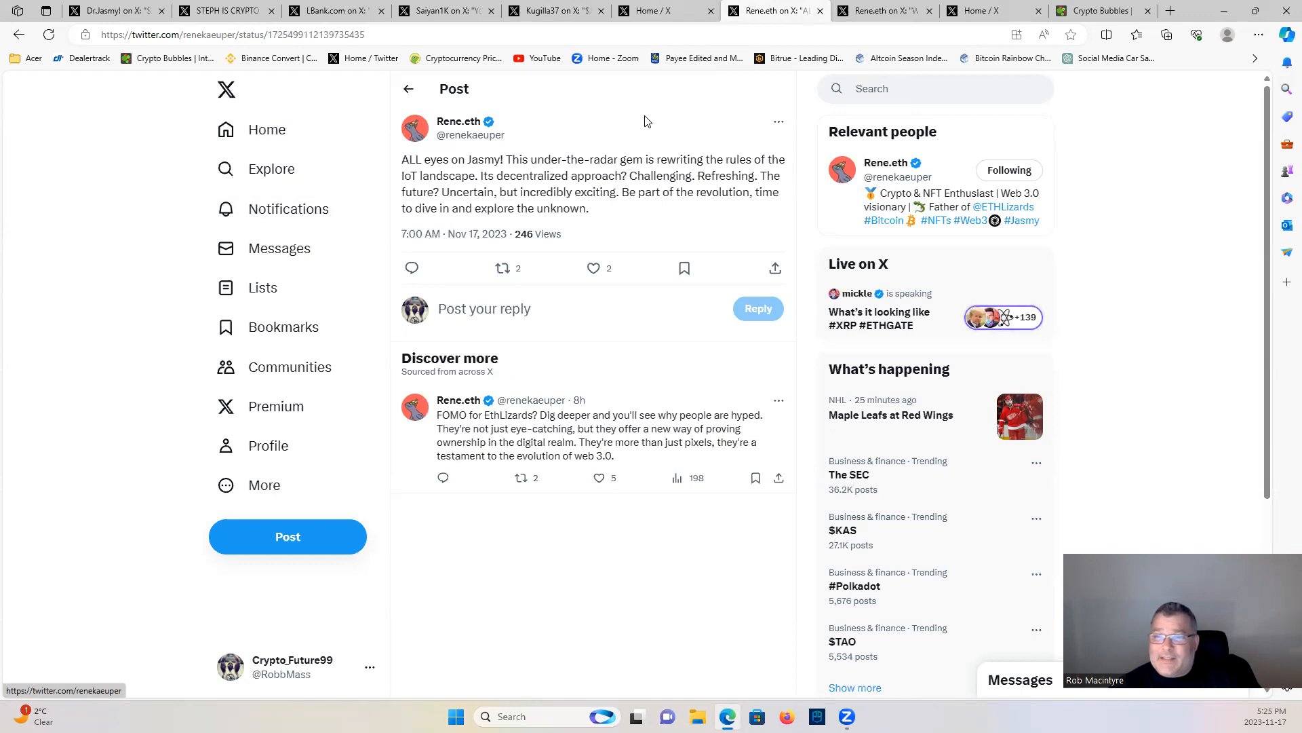
pyautogui.moveTo(653, 123)
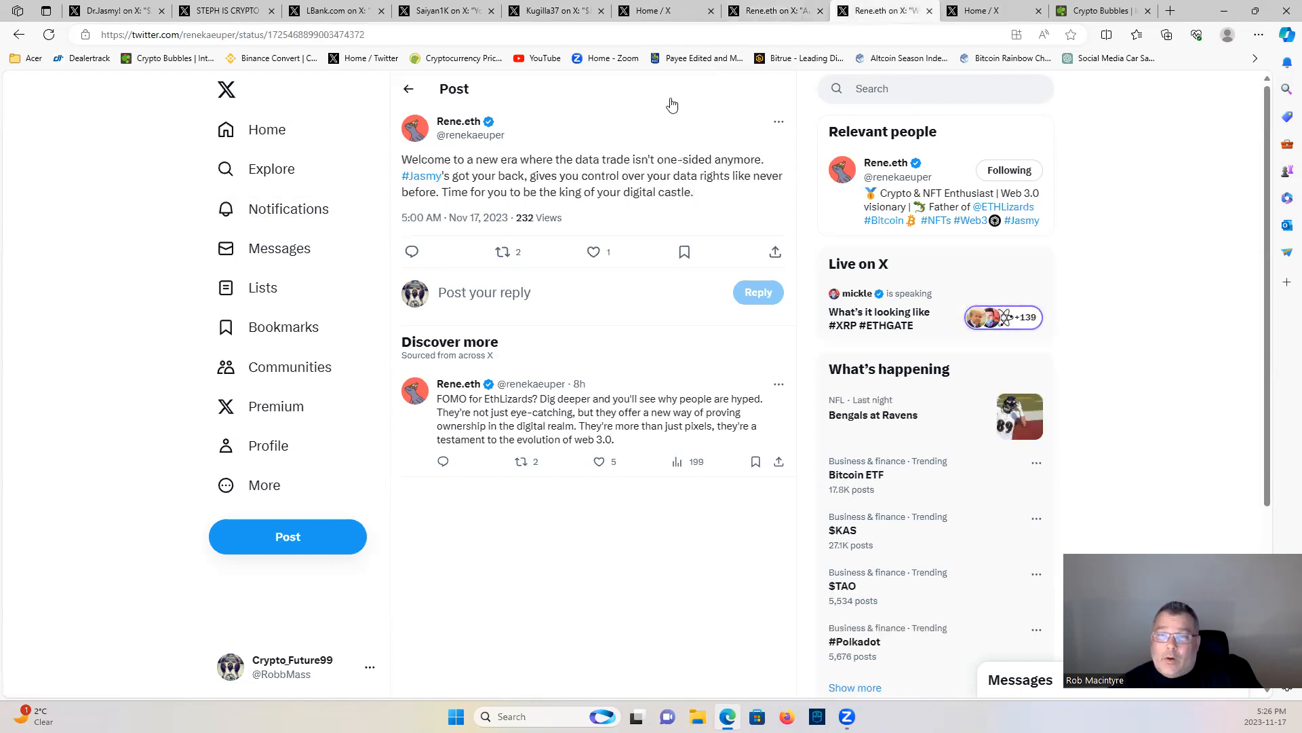
pyautogui.moveTo(674, 114)
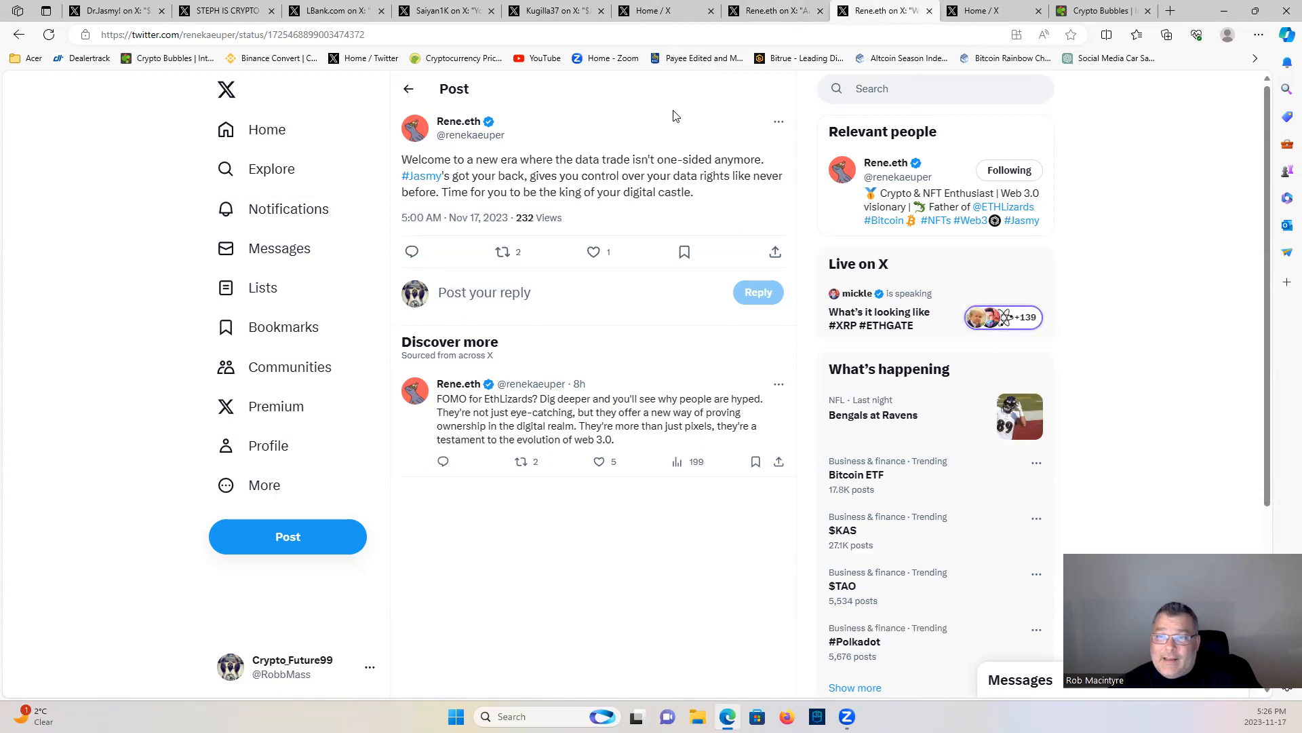
pyautogui.moveTo(679, 117)
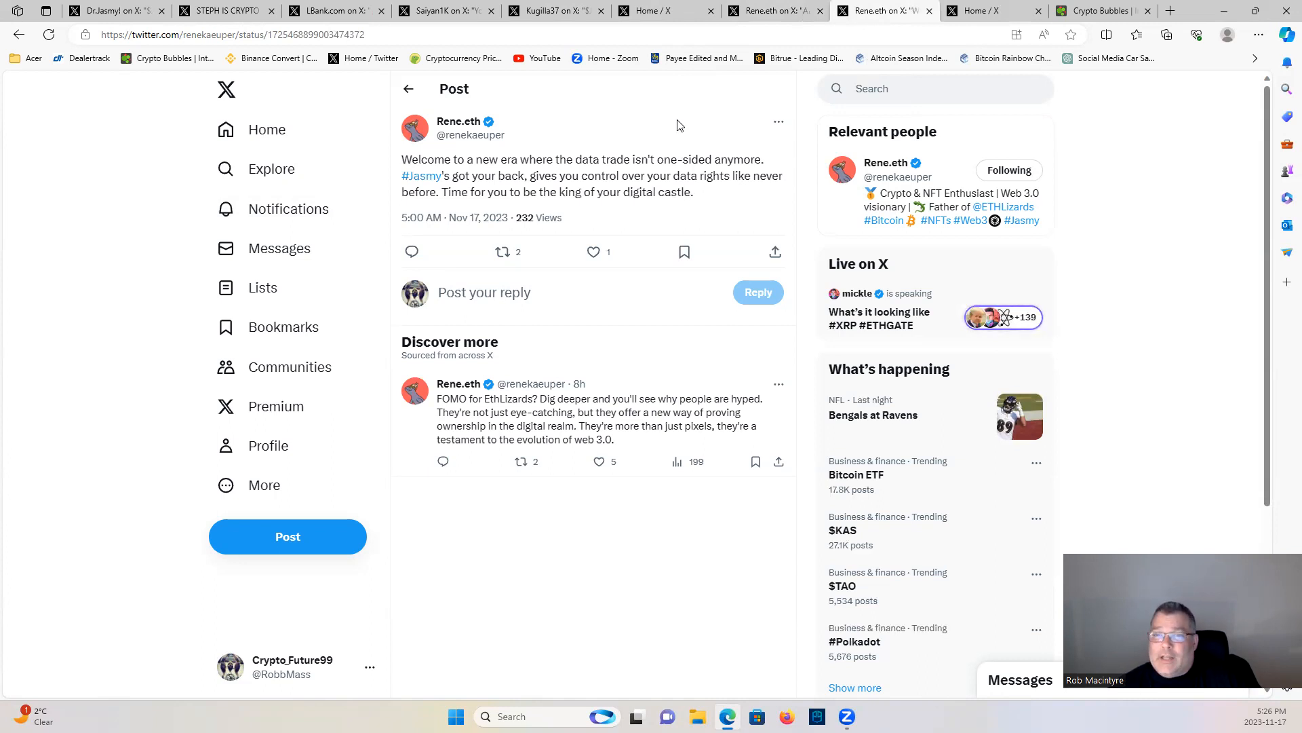
pyautogui.moveTo(671, 120)
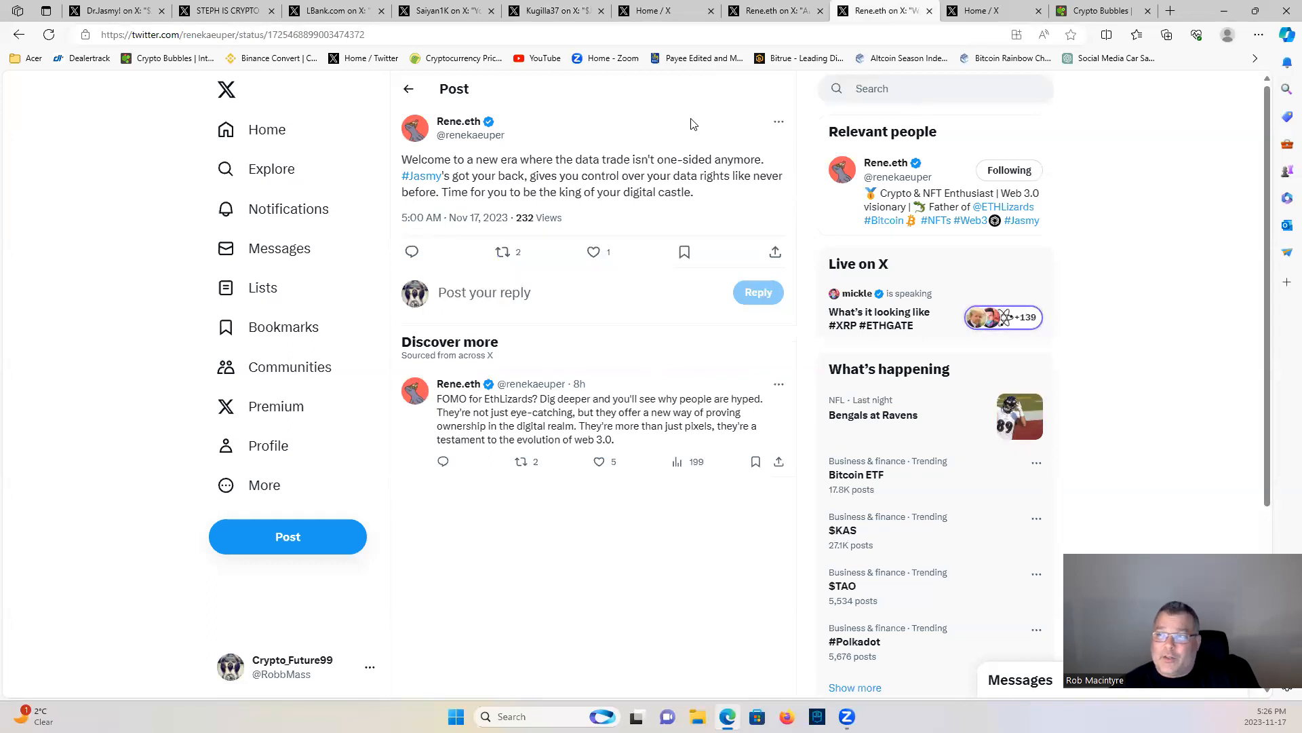
pyautogui.moveTo(1134, 234)
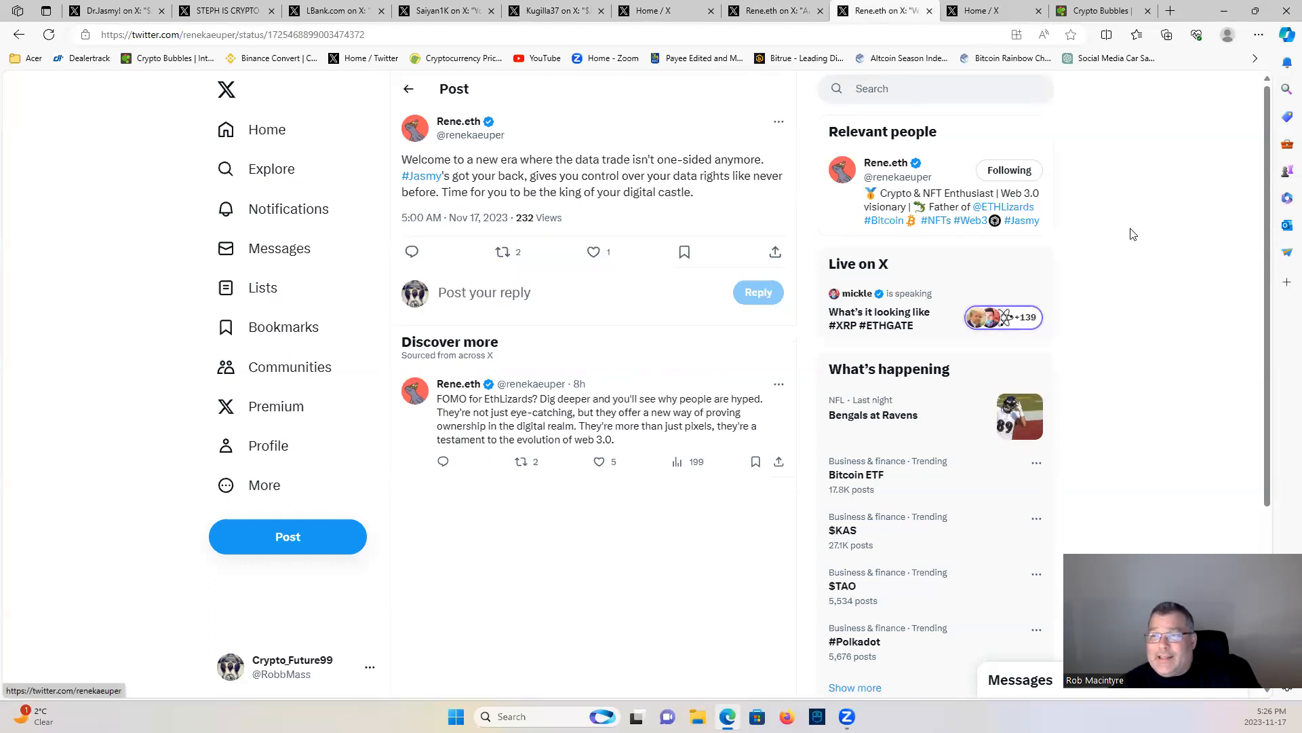